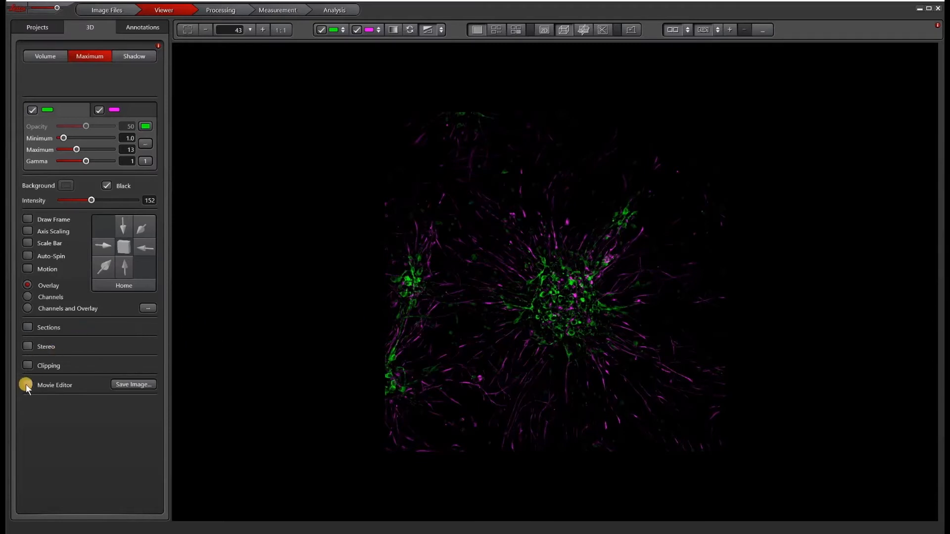
Enable the Movie Editor, dismissing the Save Image dialog without saving
left_click(25, 385)
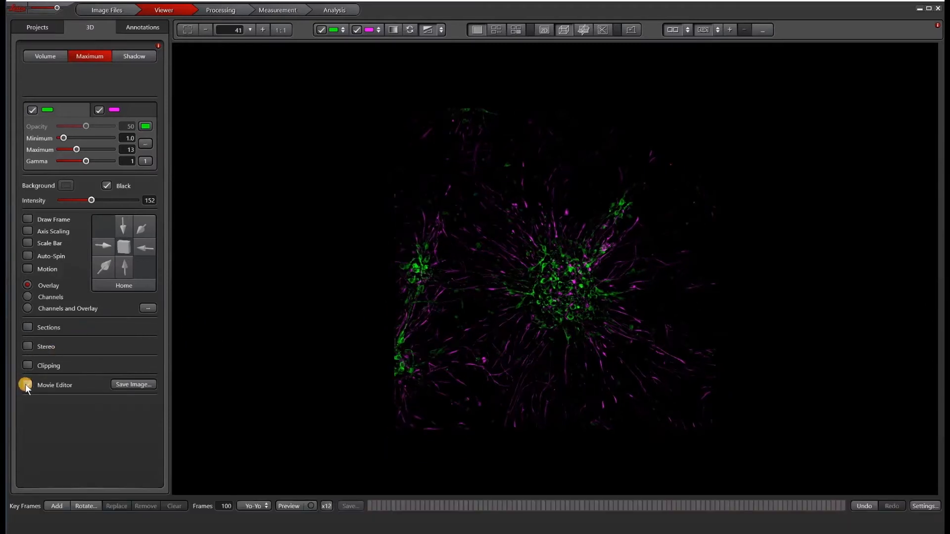
left_click(28, 385)
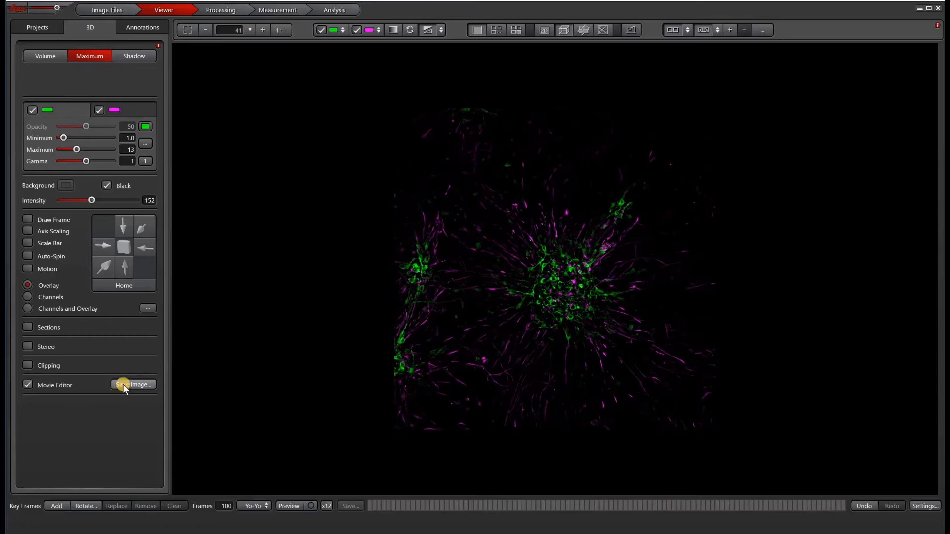
left_click(130, 384)
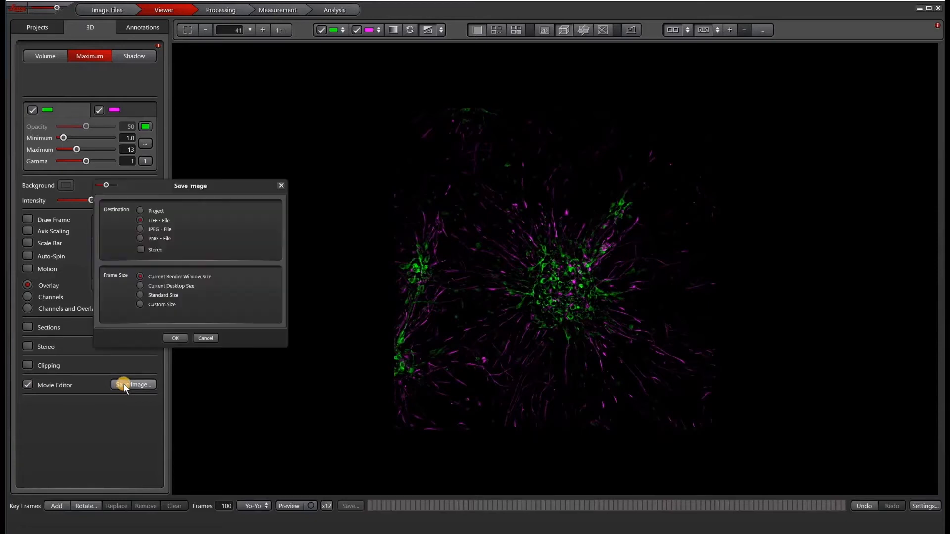
mouse_move(708, 235)
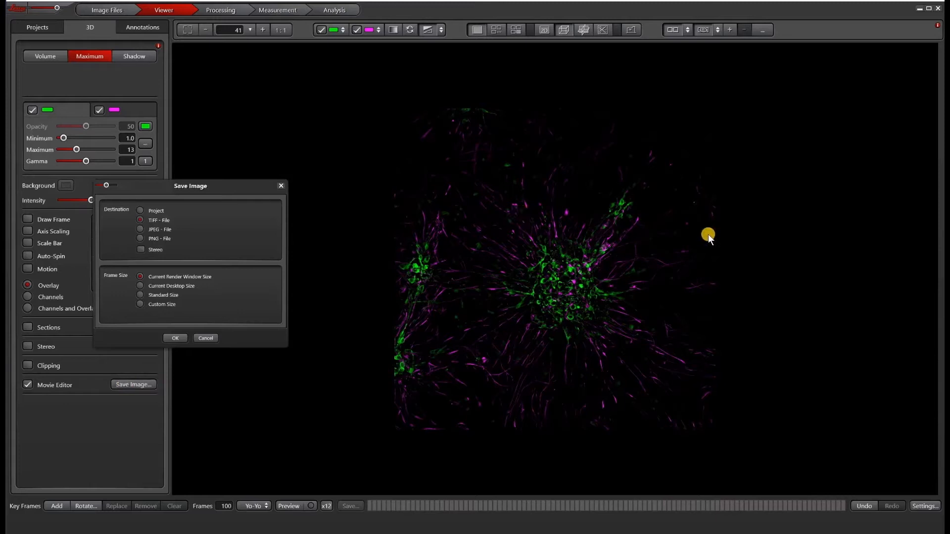
mouse_move(236, 344)
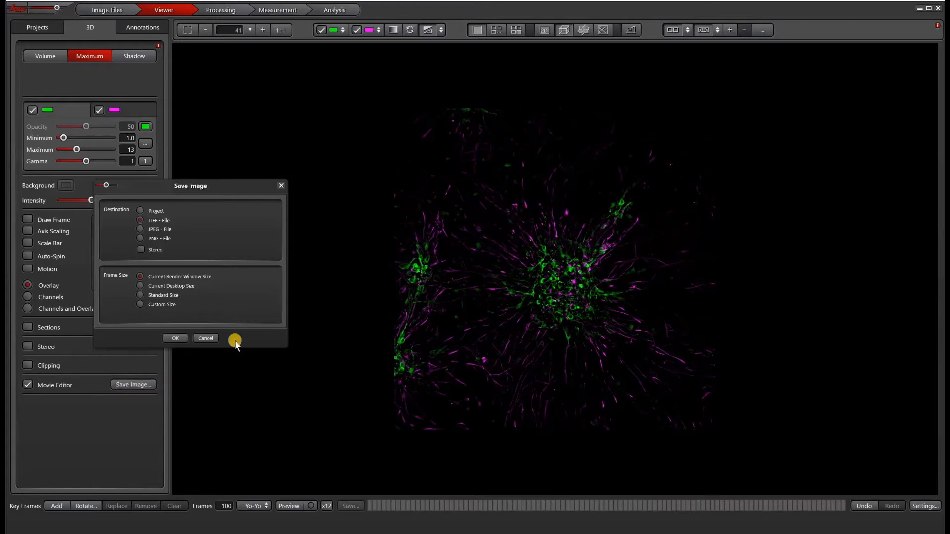
left_click(205, 338)
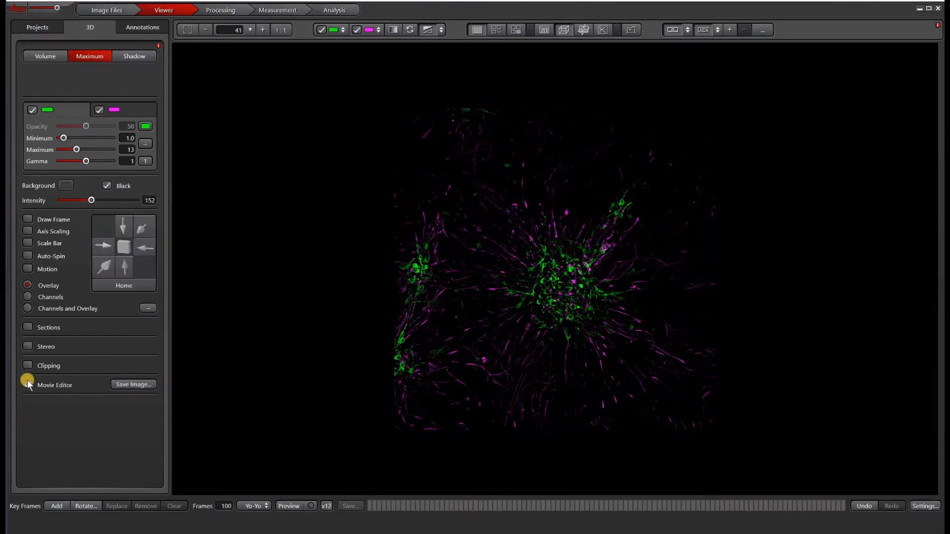
left_click(28, 385)
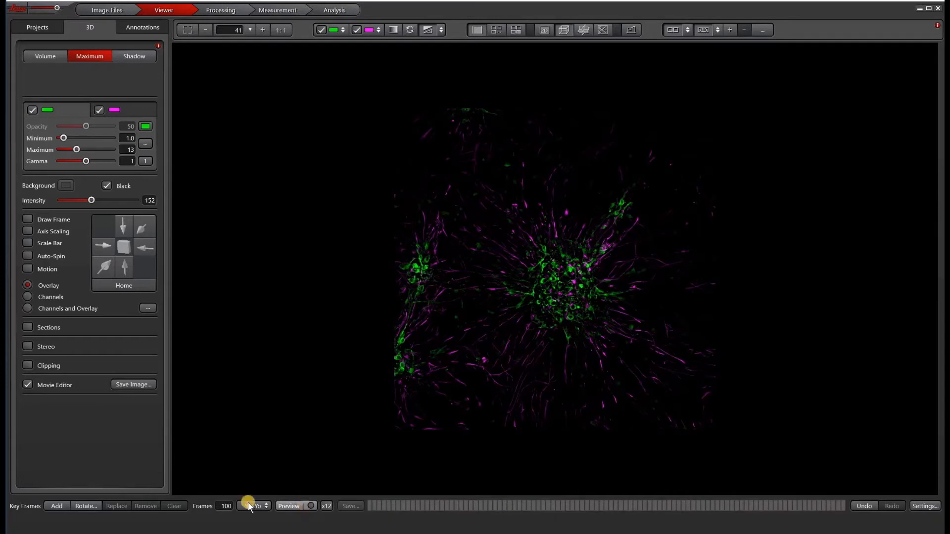
Record keyframes for the starting and zoomed-in views, then add ±30° vertical rotation keyframes
left_click(253, 505)
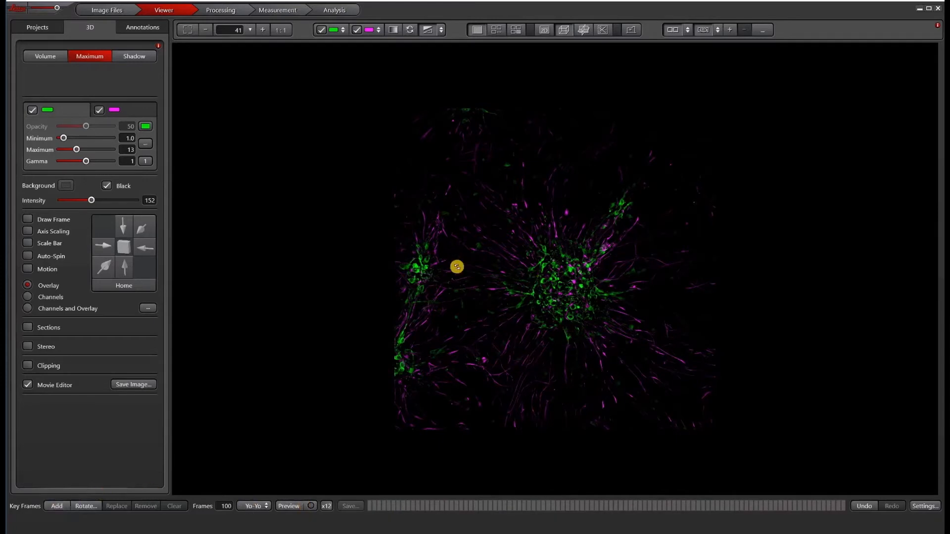
mouse_move(156, 27)
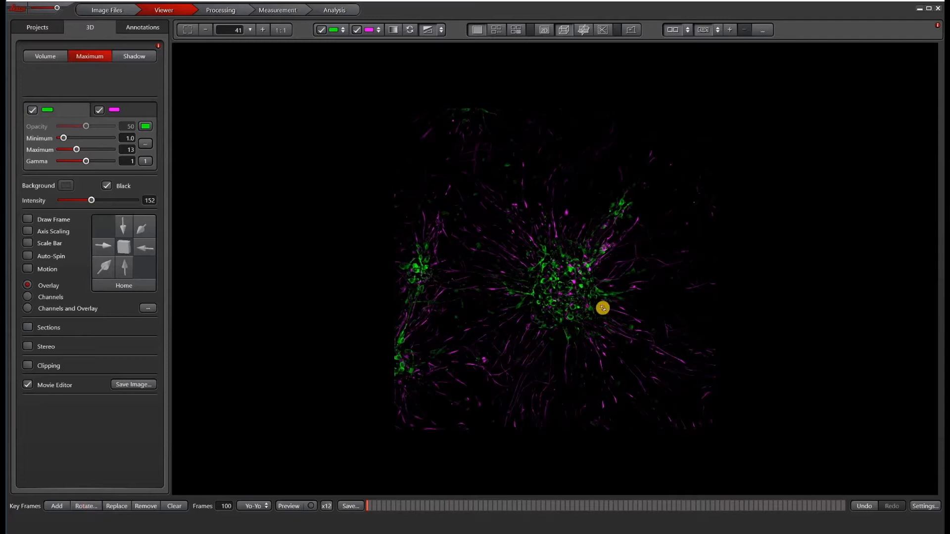
left_click(56, 506)
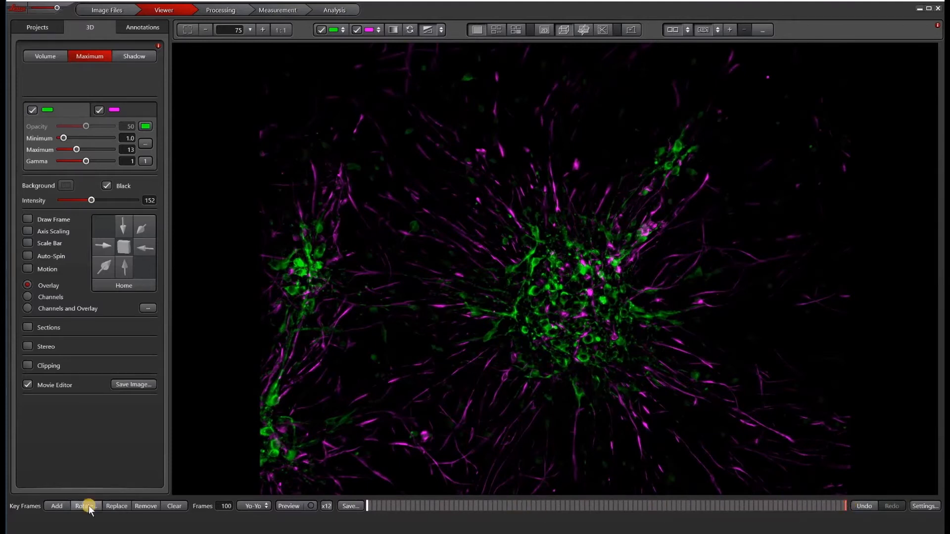
left_click(83, 505)
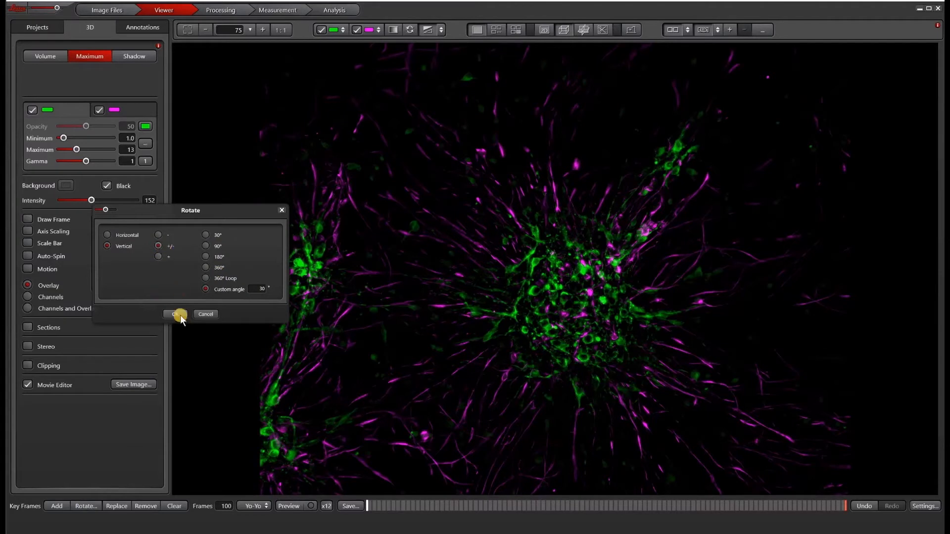
left_click(175, 314)
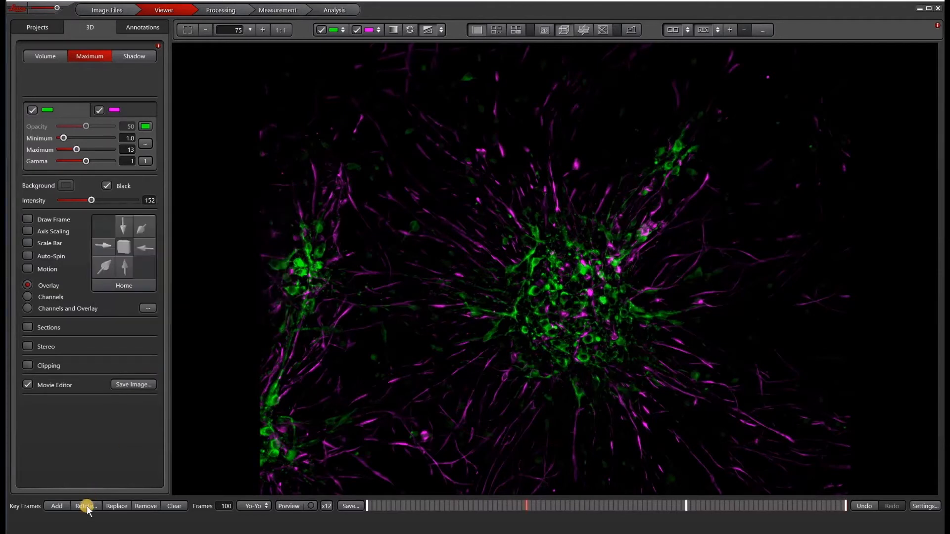
Add ±30° horizontal rotation keyframes and fit the whole volume back into view
left_click(84, 506)
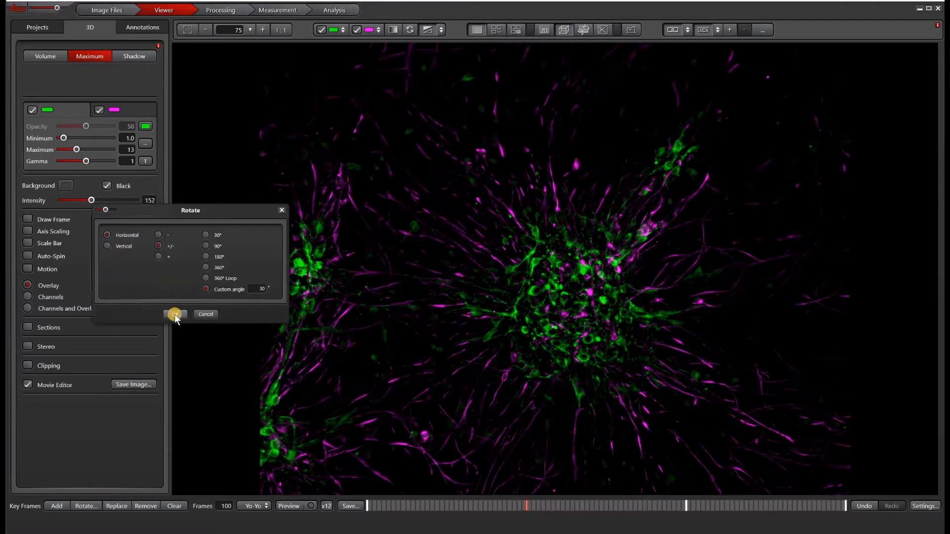
left_click(175, 314)
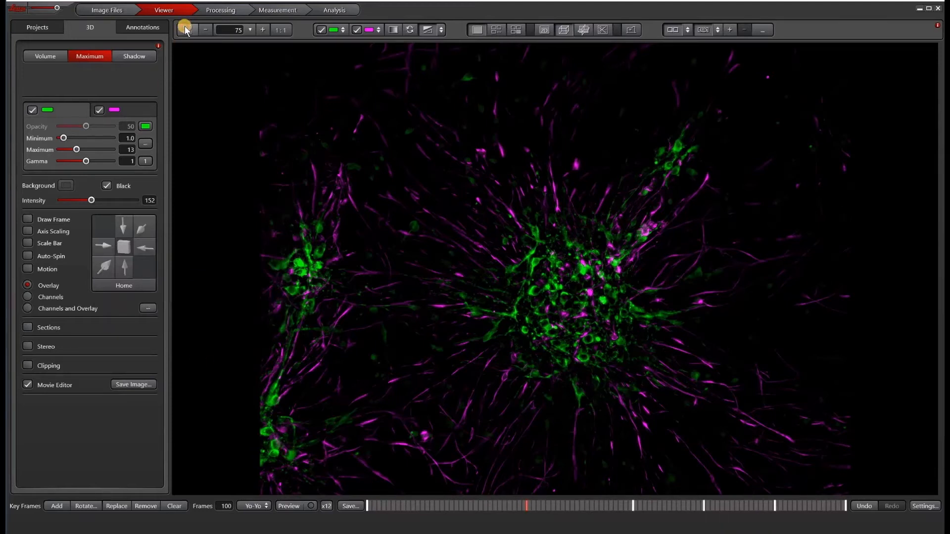
left_click(188, 28)
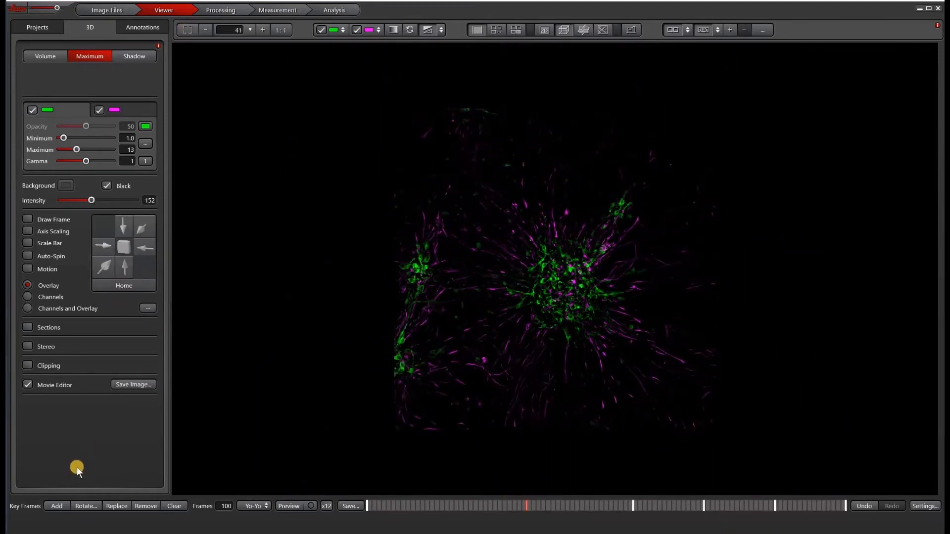
Switch playback mode from Yo-Yo to Loop and keep the x12 speed
left_click(56, 505)
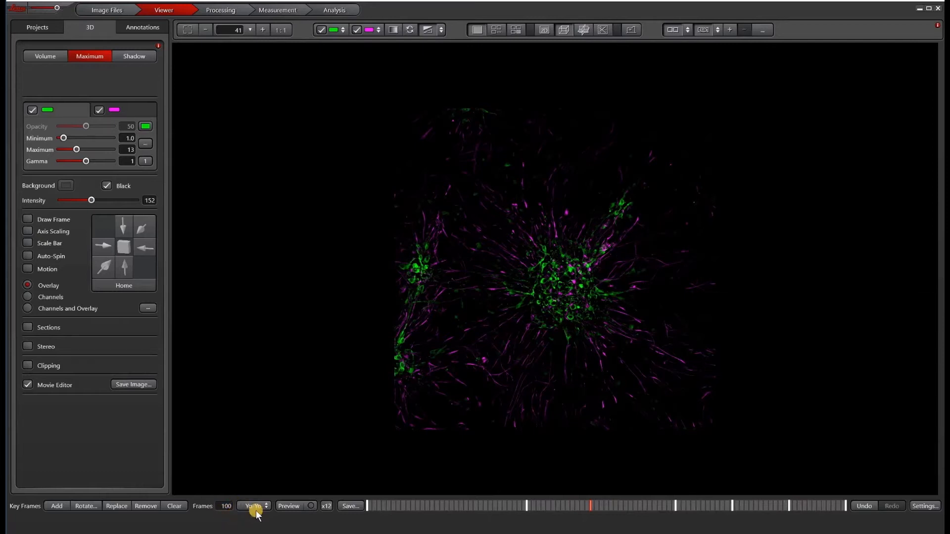
left_click(253, 505)
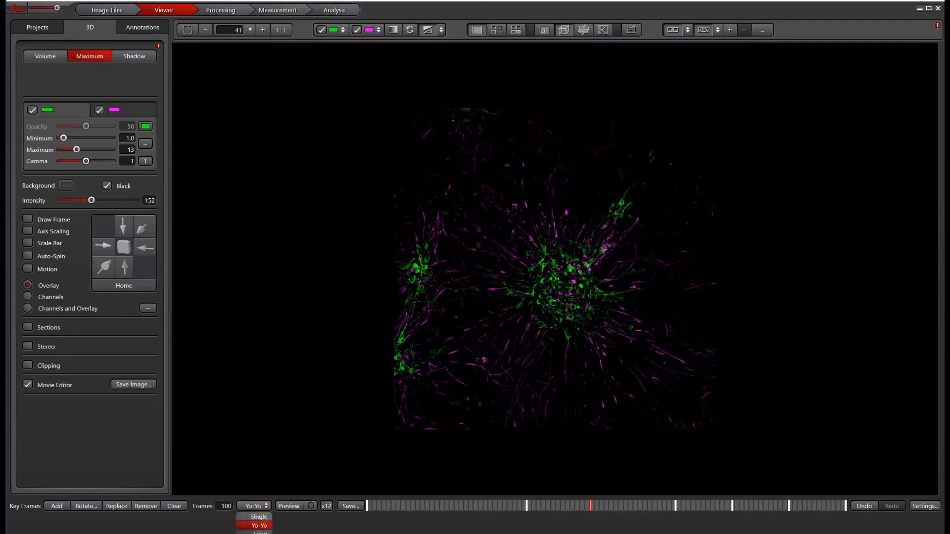
left_click(258, 517)
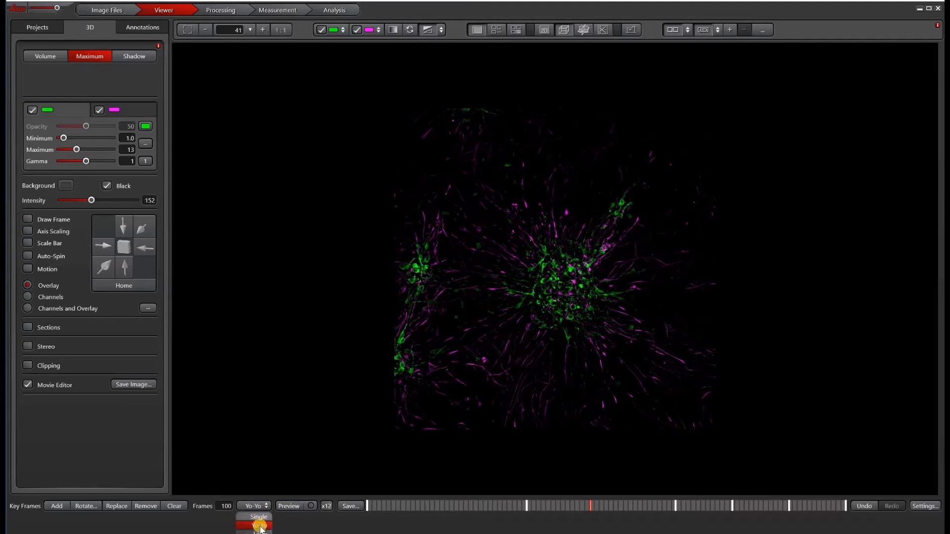
left_click(258, 525)
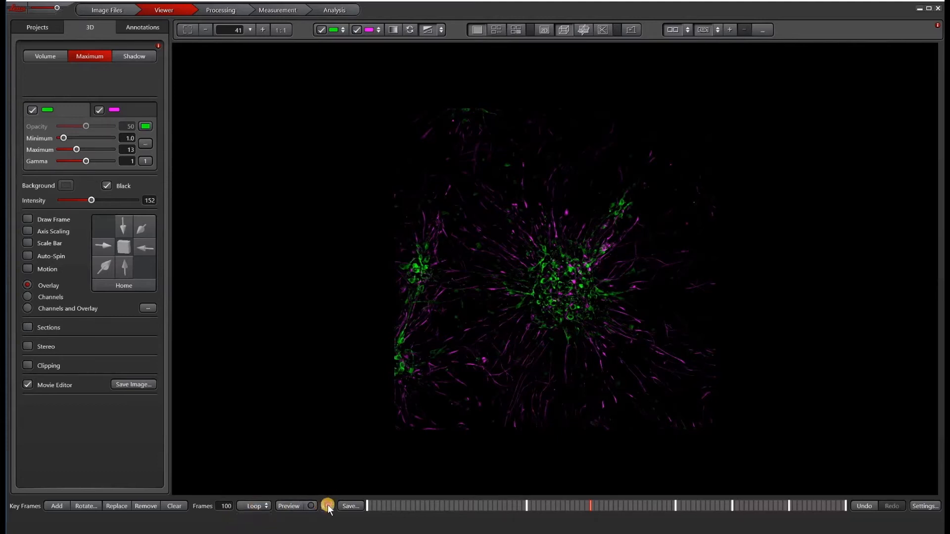
left_click(328, 505)
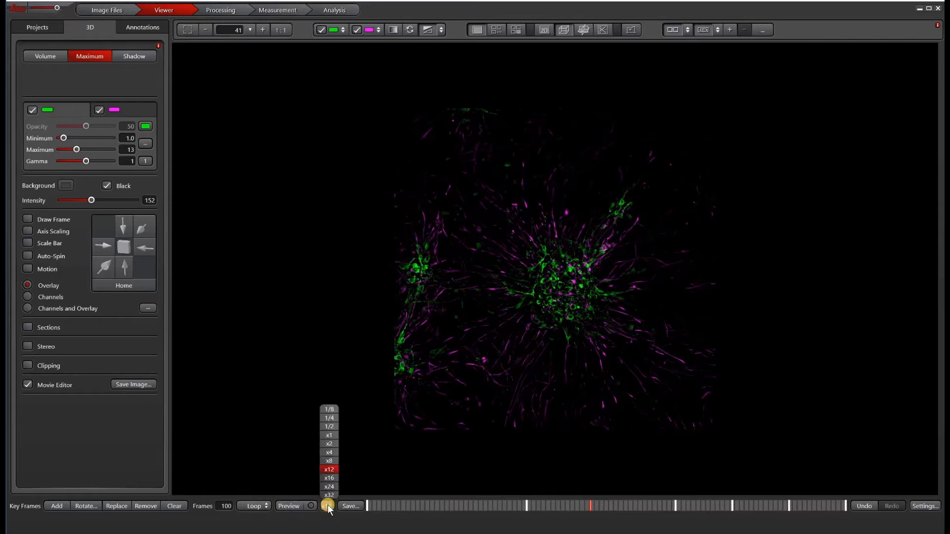
left_click(329, 469)
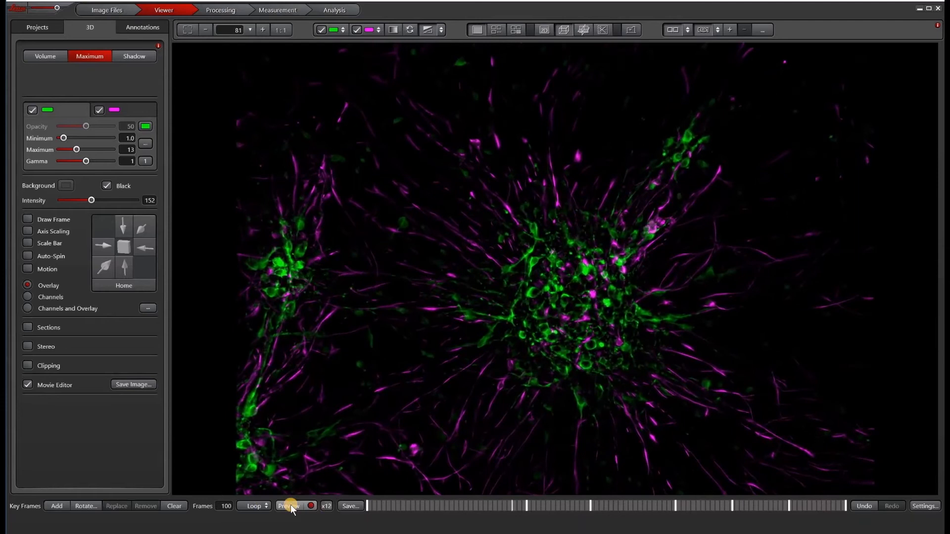
Preview the keyframed zoom and rotation movie, then stop it on a zoomed-in view
left_click(288, 506)
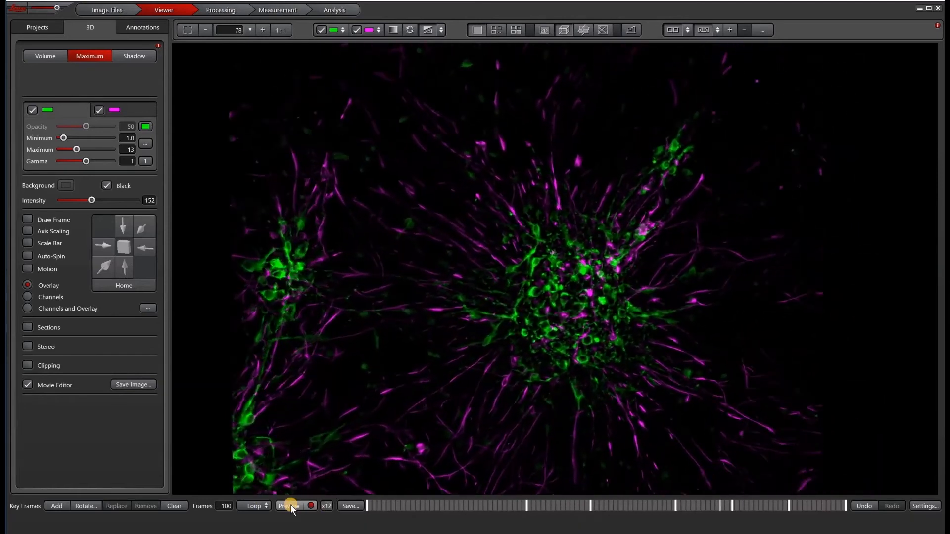
left_click(288, 505)
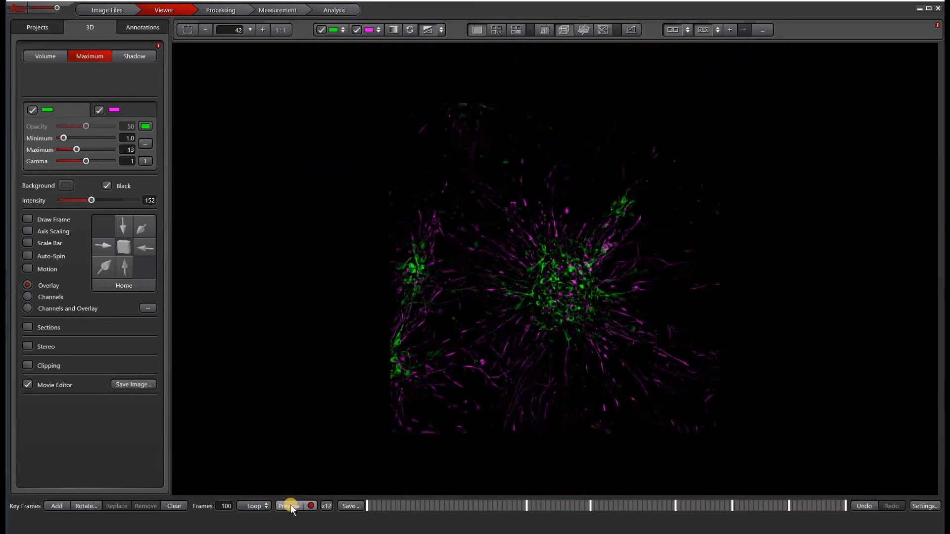
left_click(289, 506)
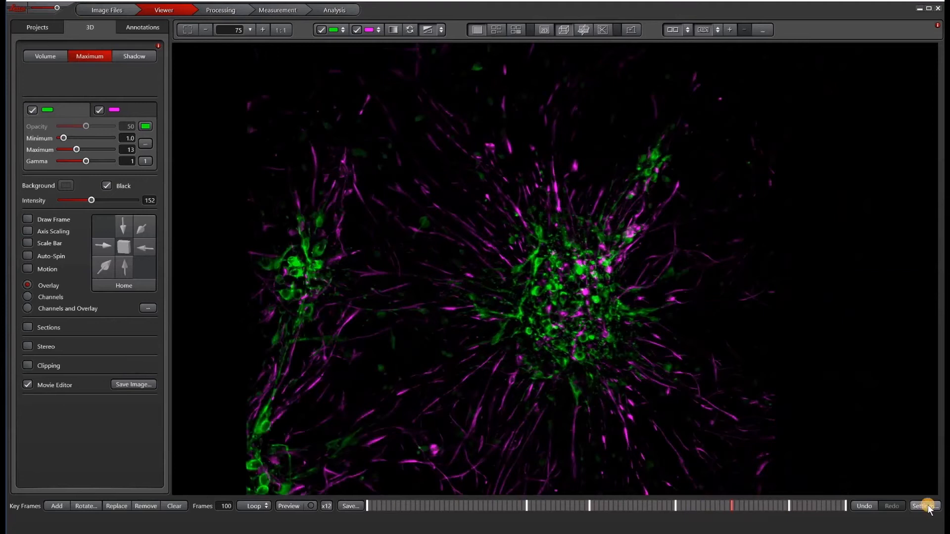
Include Clipping in keyframe interpolation via Settings, close the panel and start the preview
left_click(922, 505)
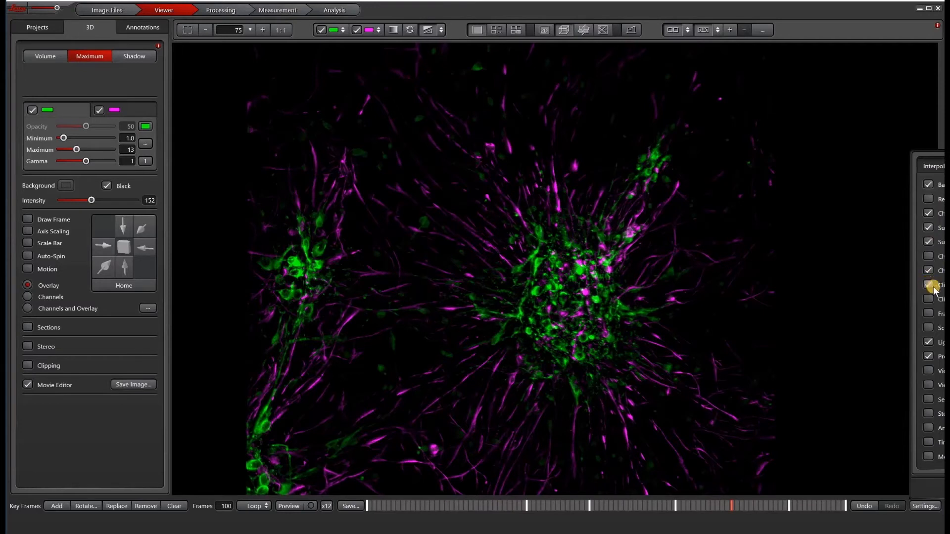
left_click(926, 285)
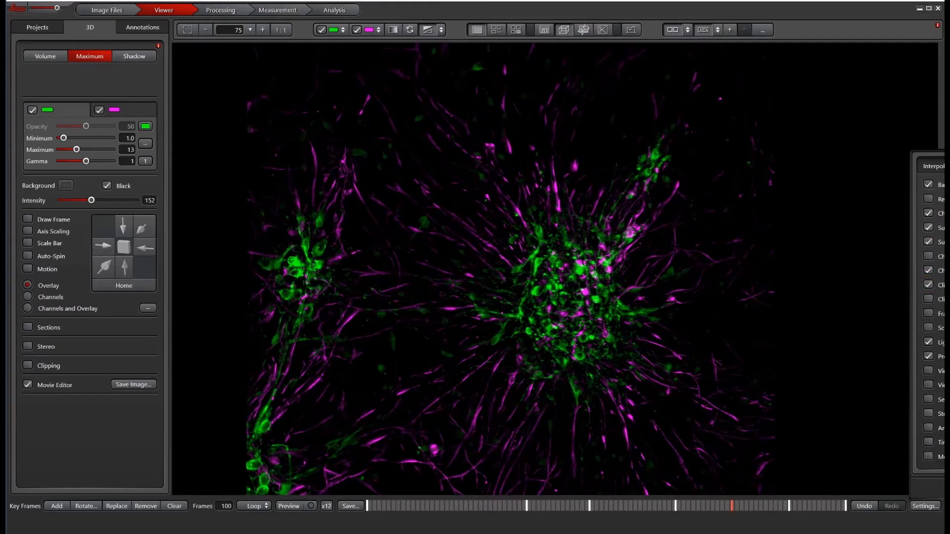
left_click(205, 29)
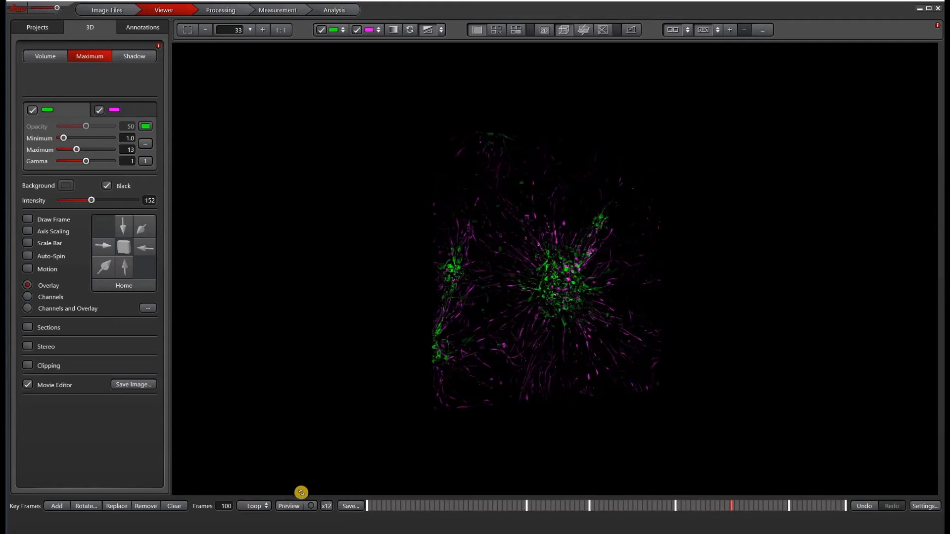
left_click(174, 506)
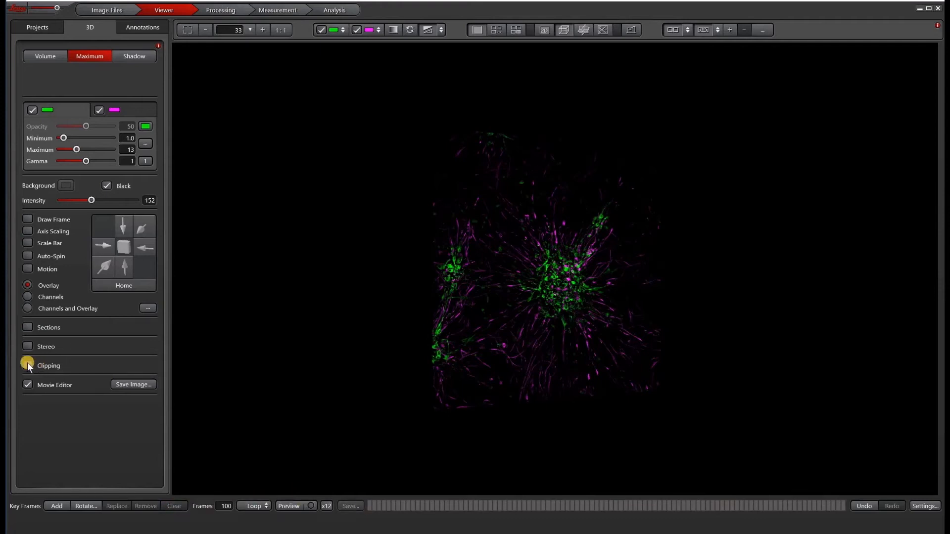
Turn on Clipping in the 3D panel with the clip plane at the volume's lower edge
left_click(28, 365)
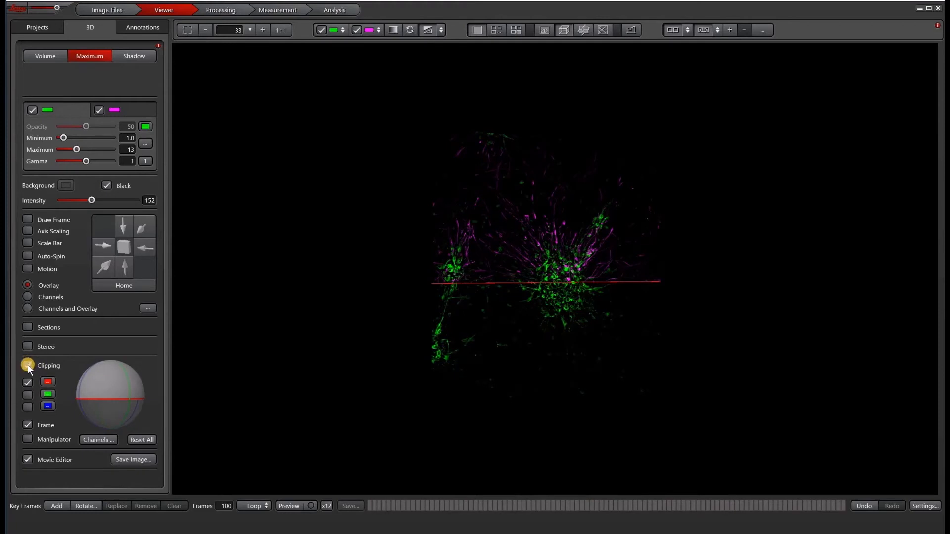
left_click(27, 365)
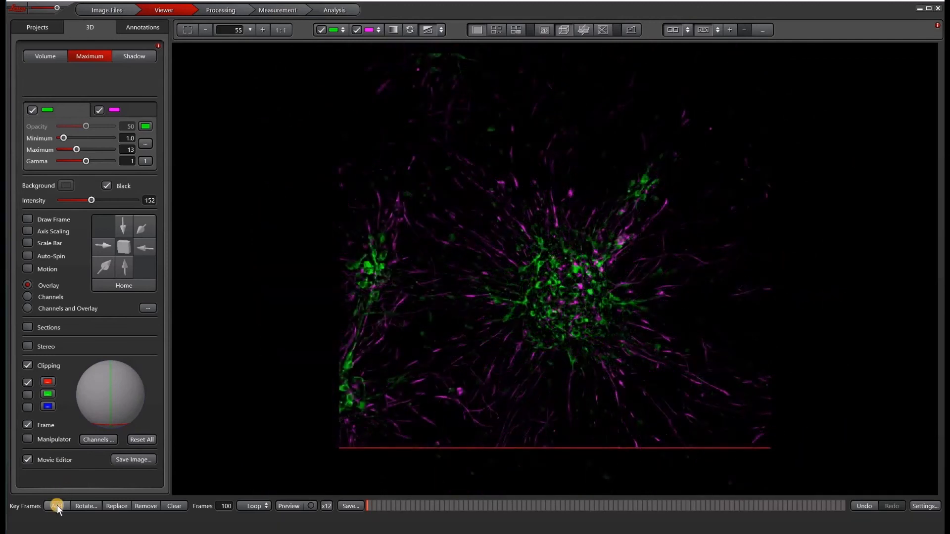
Add keyframes at successive clip-plane positions sweeping bottom-to-top and back, set to play Single
left_click(55, 505)
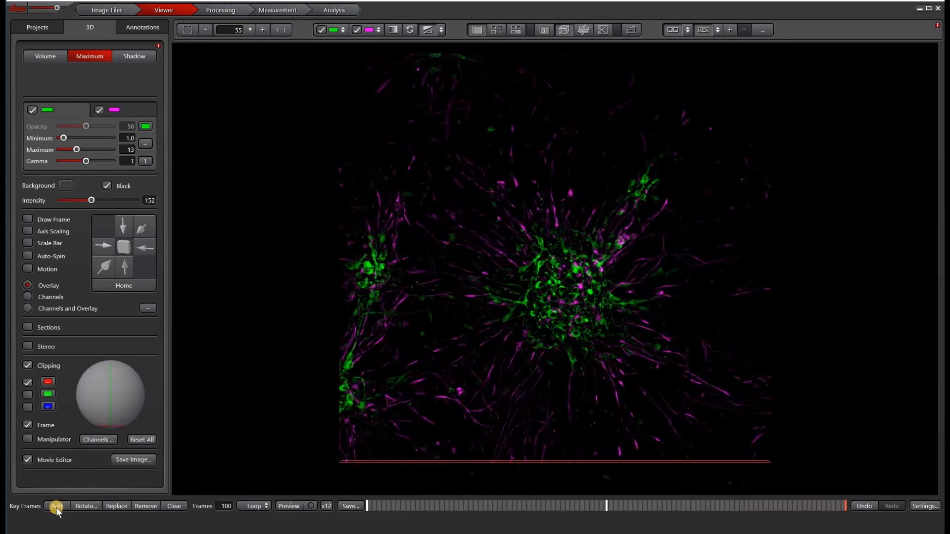
left_click(56, 506)
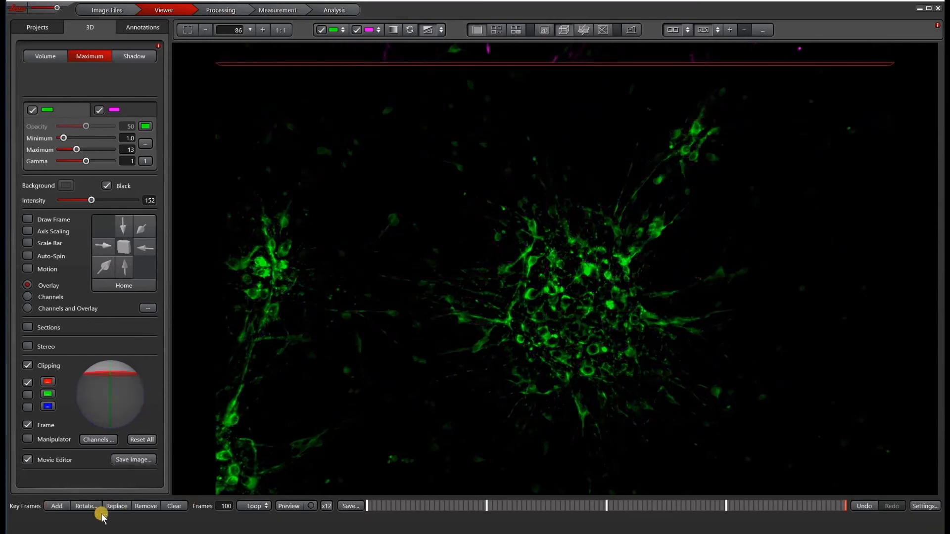
left_click(57, 506)
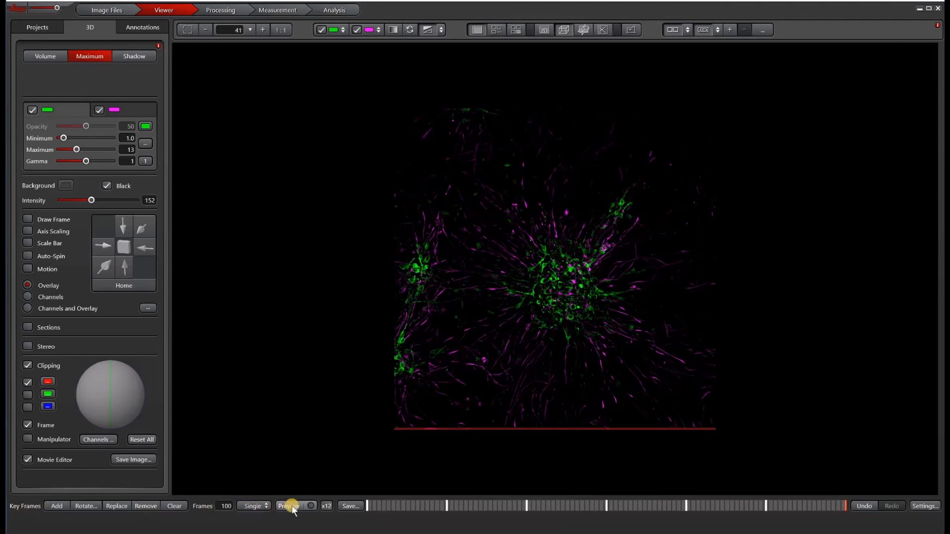
left_click(288, 509)
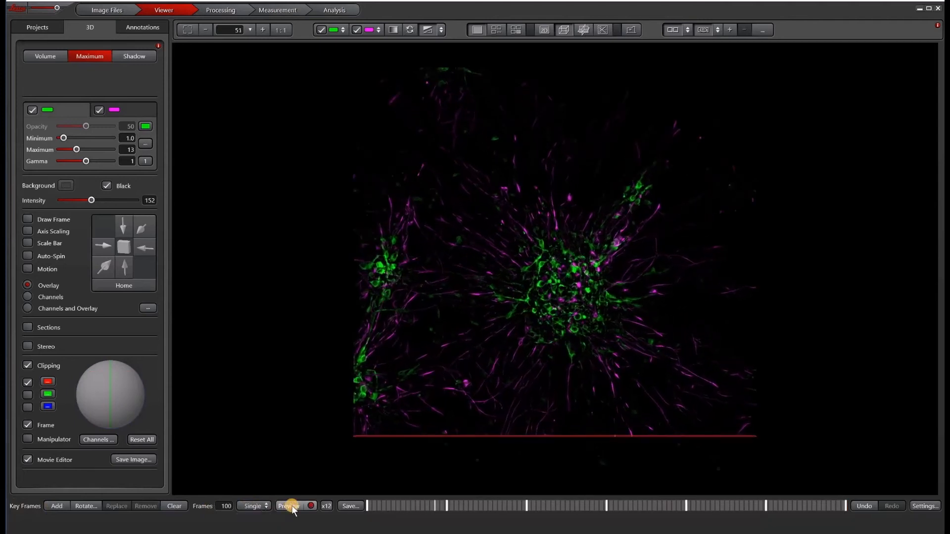
left_click(287, 506)
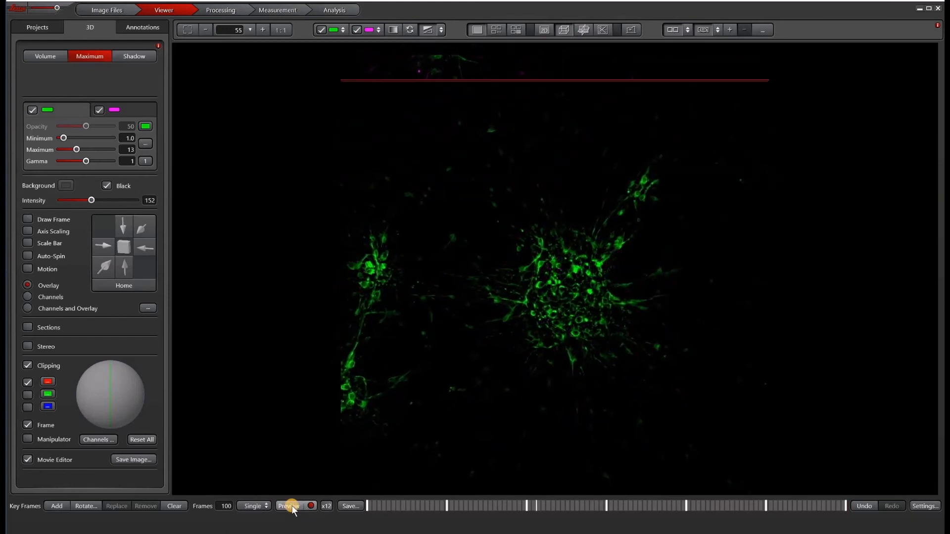
left_click(288, 505)
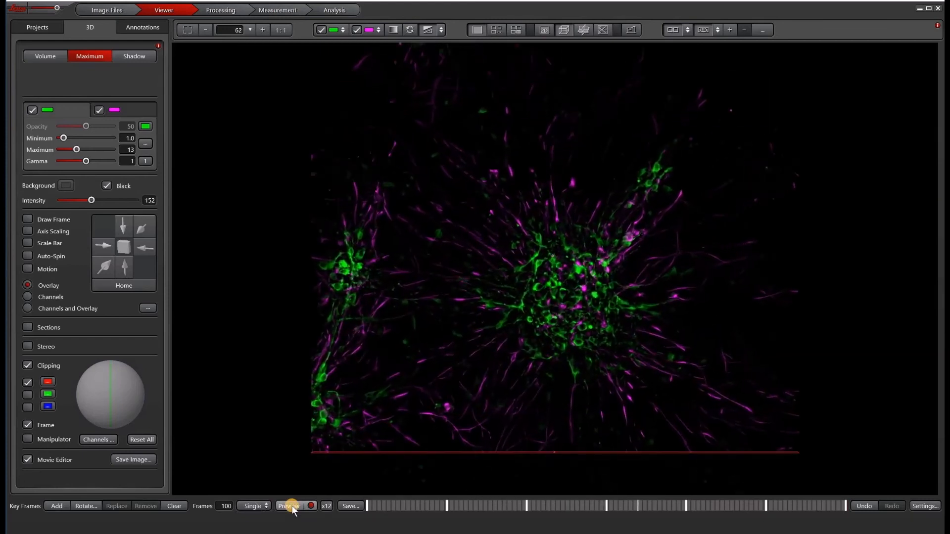
left_click(288, 506)
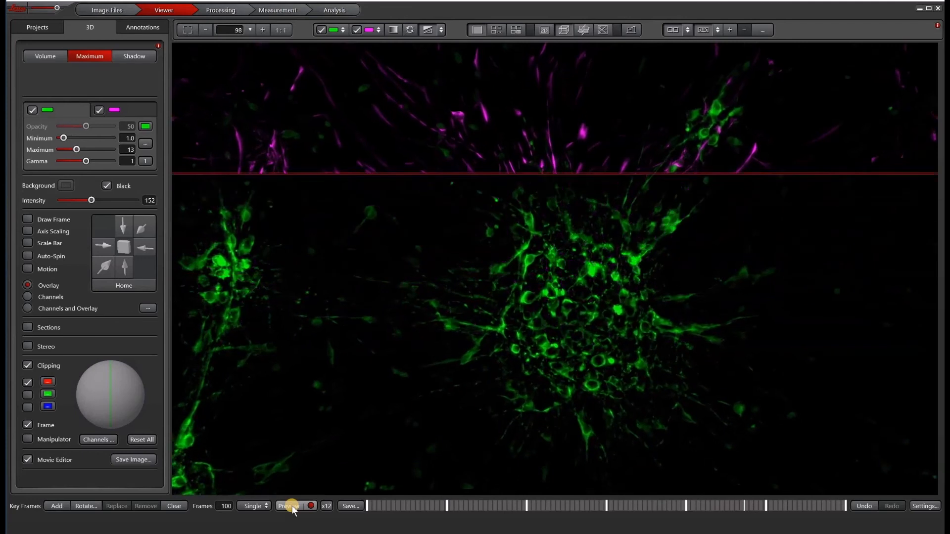
left_click(287, 506)
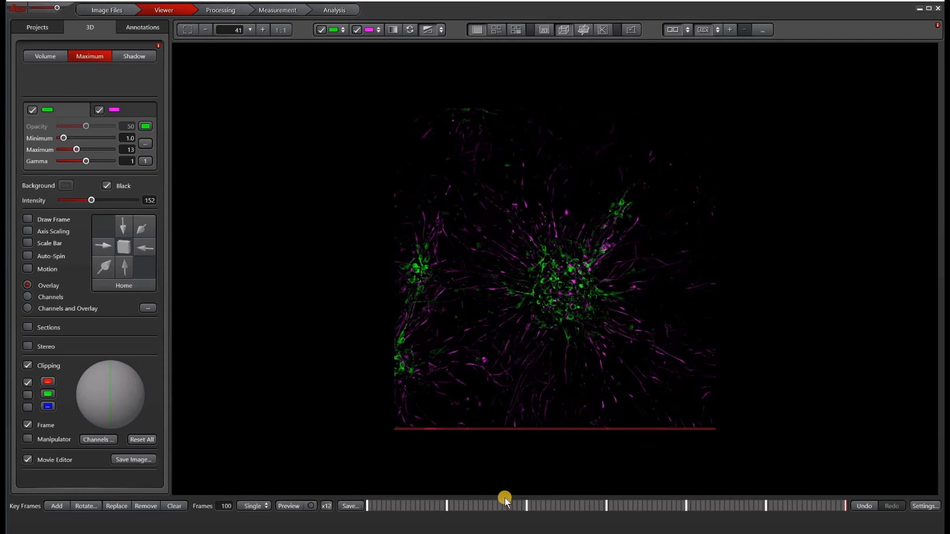
mouse_move(628, 521)
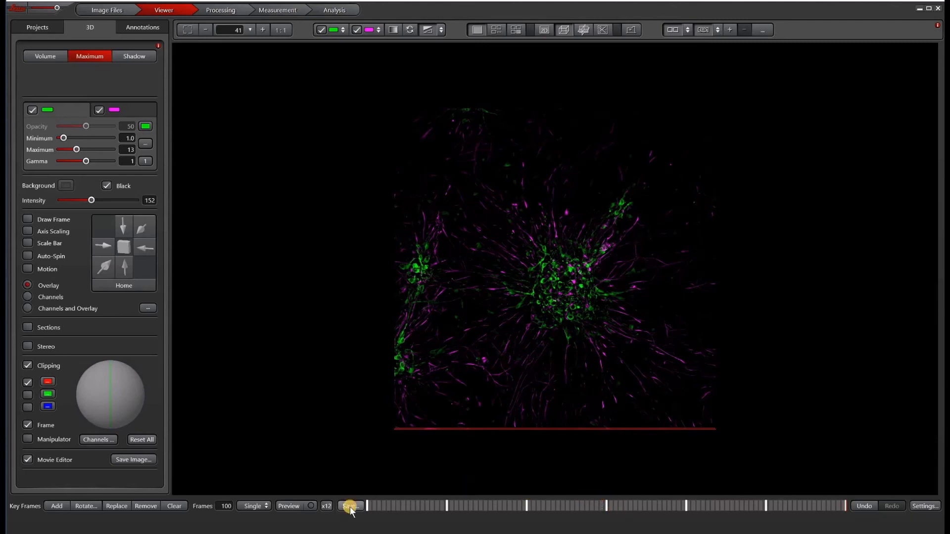
Save the movie as a 25 fps HD 1080p AVI with Optimal 3D render quality
left_click(350, 505)
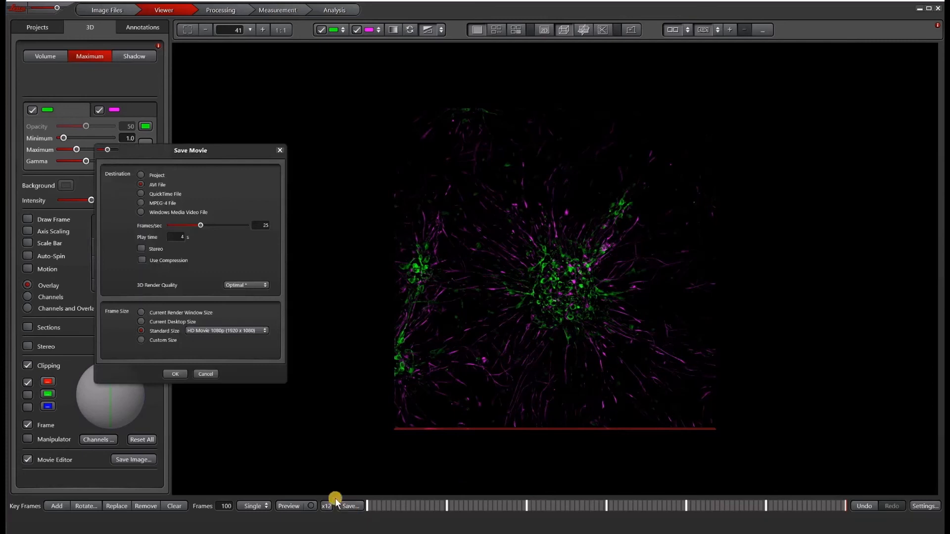
mouse_move(228, 386)
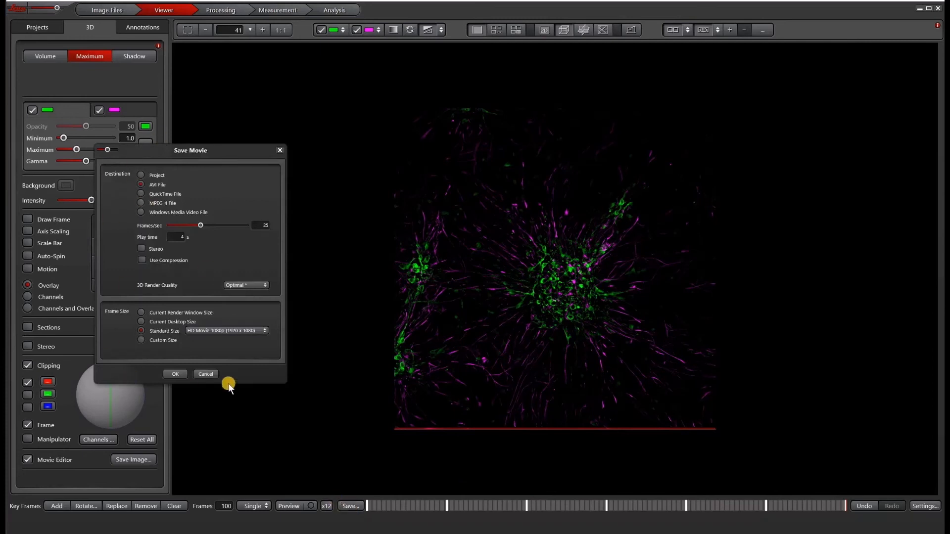
mouse_move(236, 236)
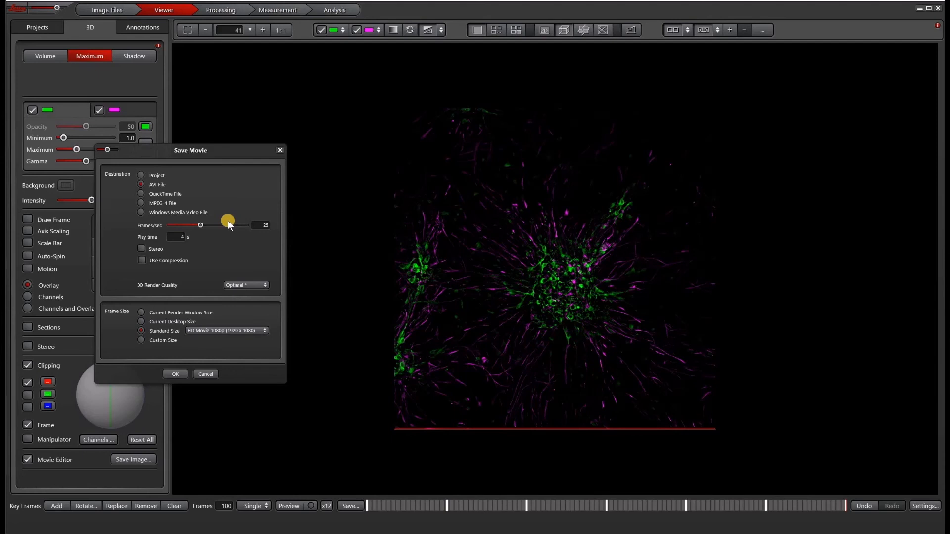
mouse_move(216, 214)
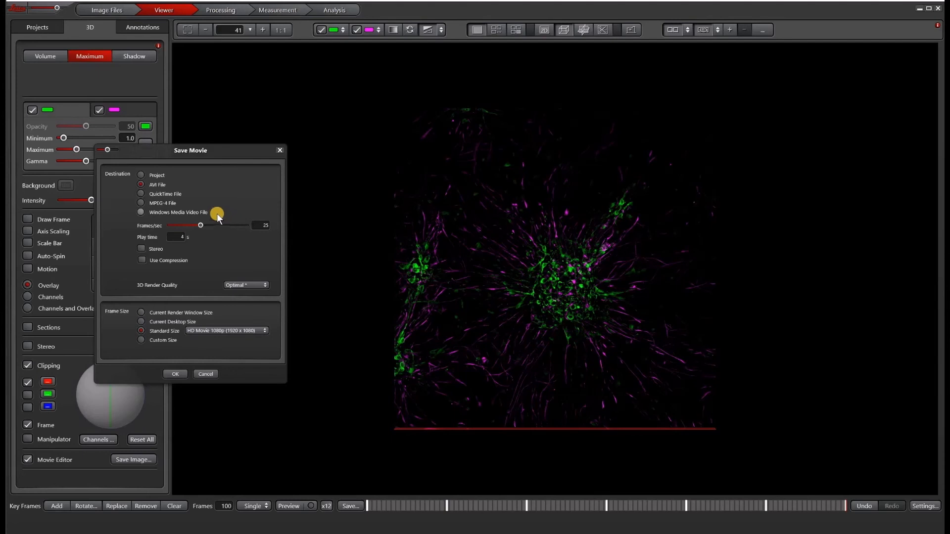
mouse_move(196, 211)
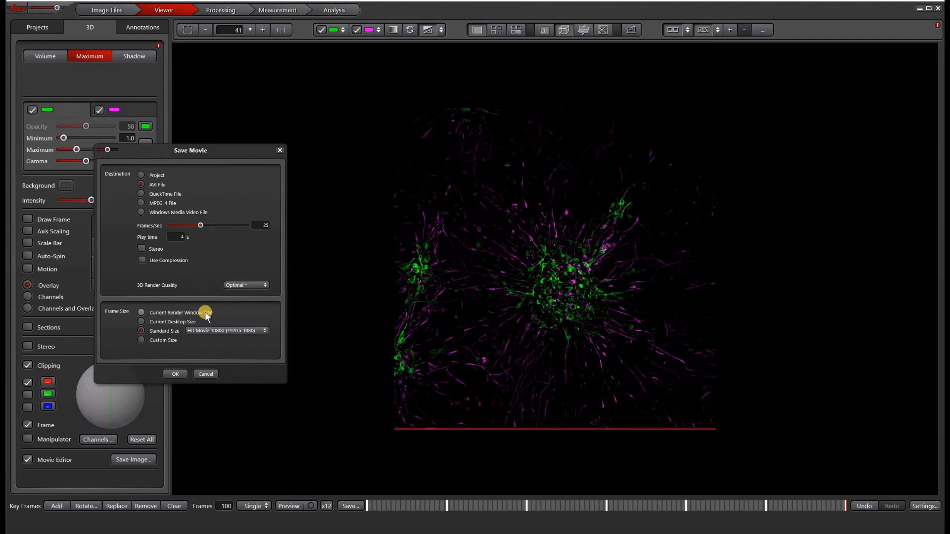
left_click(245, 284)
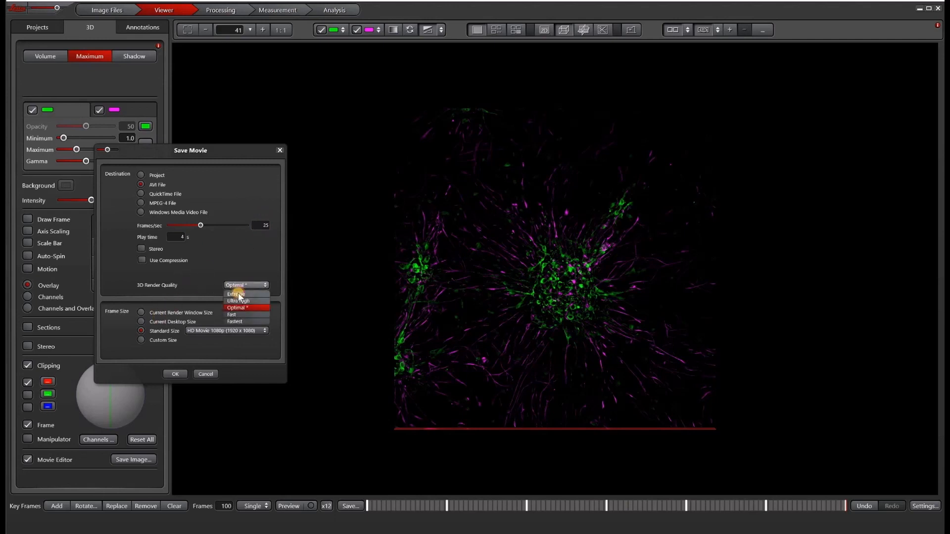
left_click(237, 307)
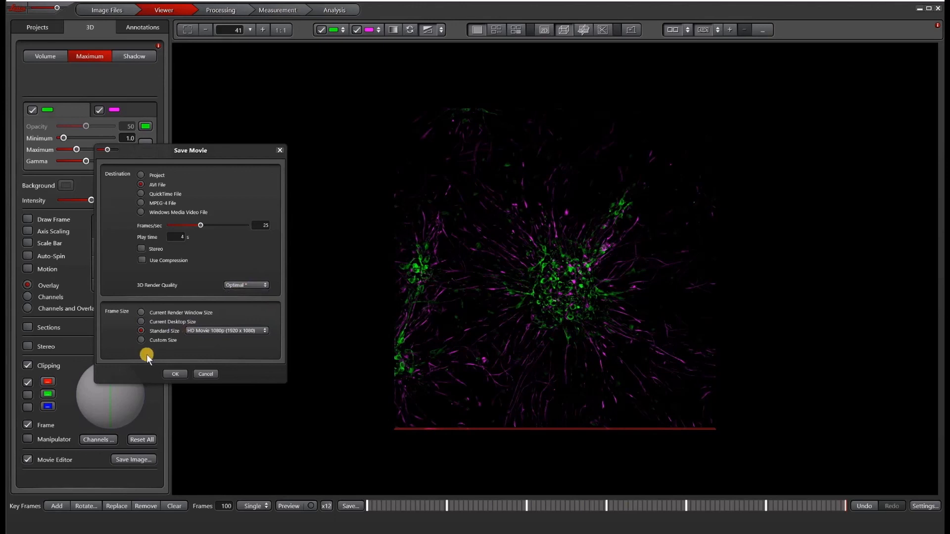
left_click(174, 373)
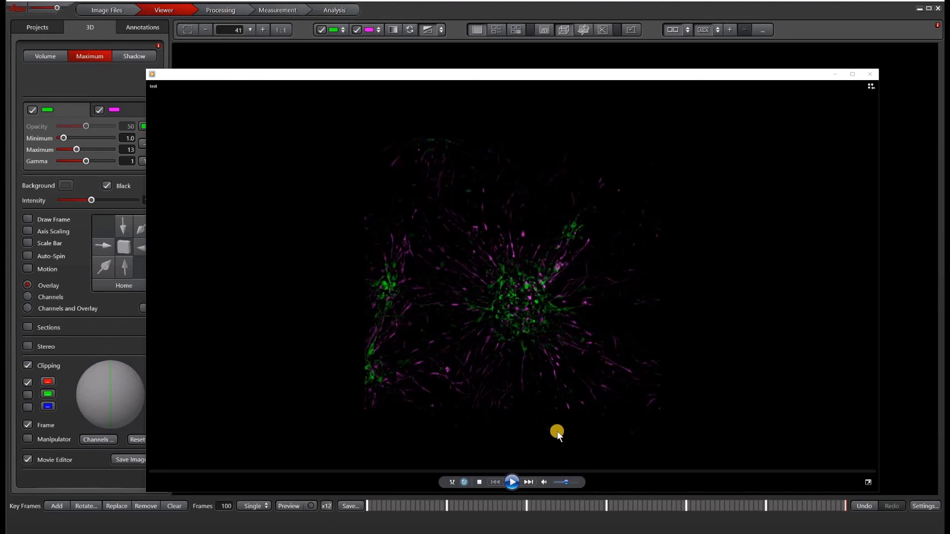
mouse_move(511, 481)
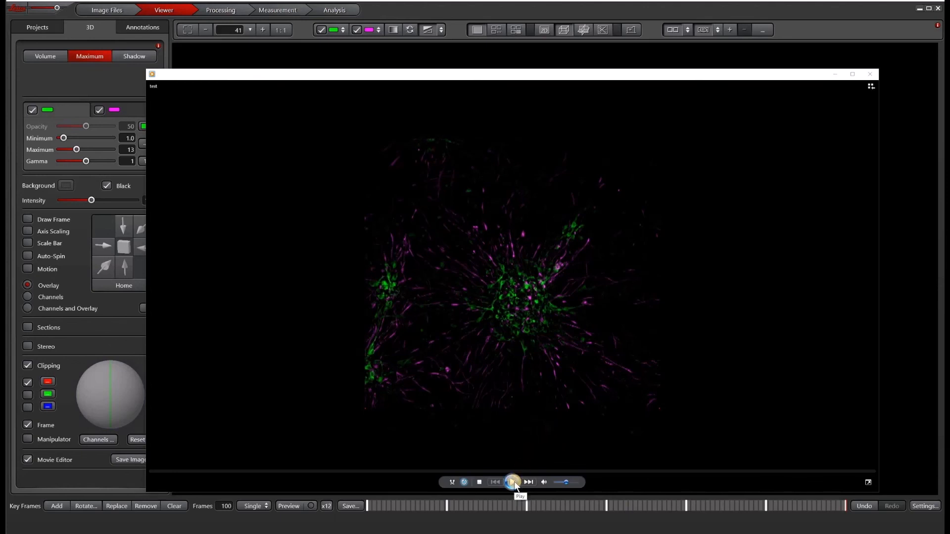
Play the saved AVI's clip-plane sweep in Windows Media Player, then pause it
left_click(513, 482)
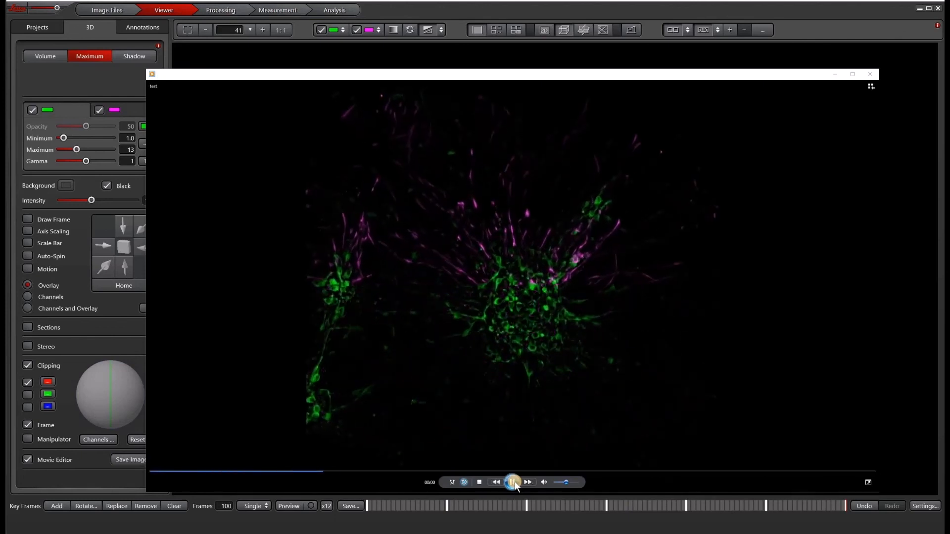
left_click(514, 481)
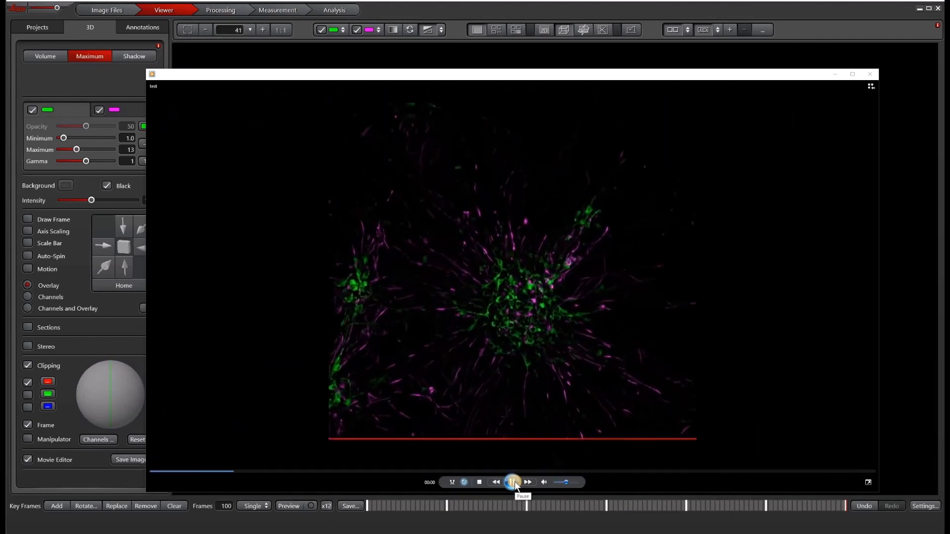
left_click(511, 481)
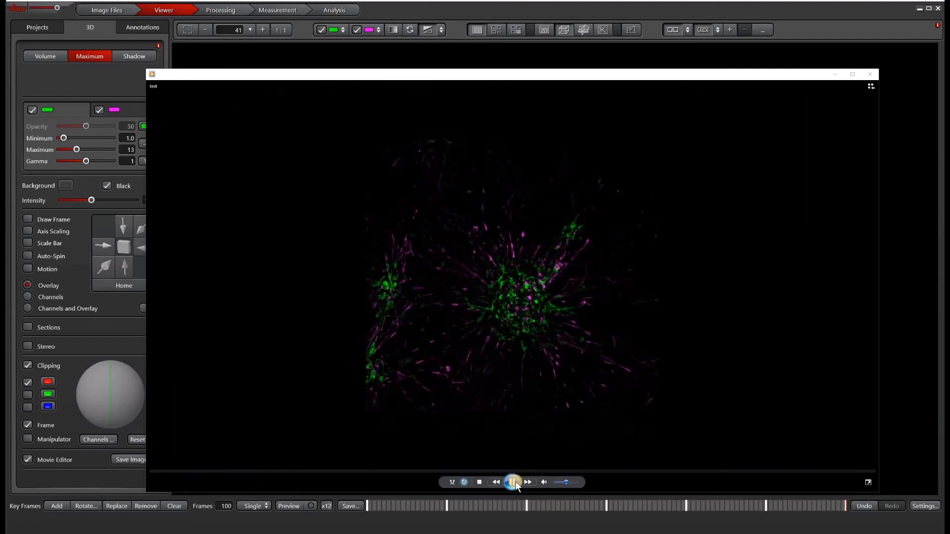
left_click(512, 482)
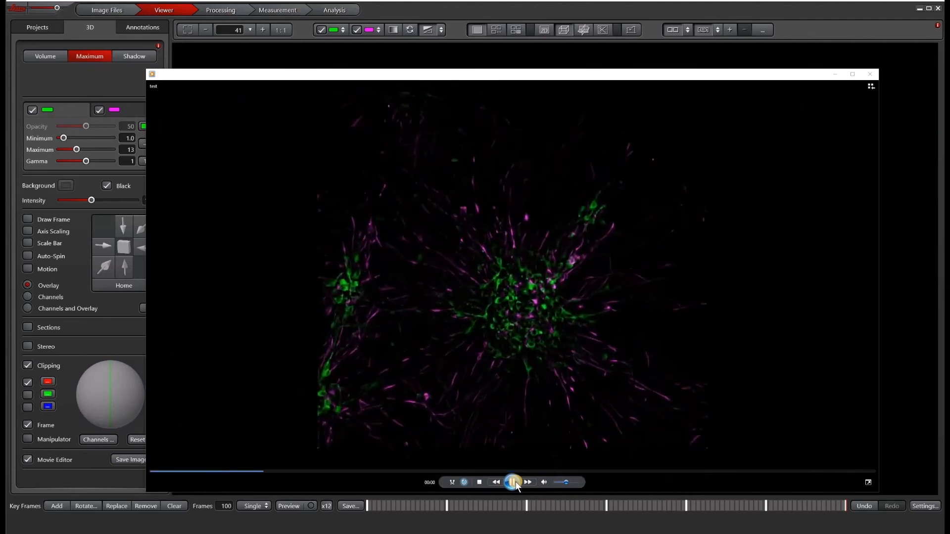
left_click(512, 481)
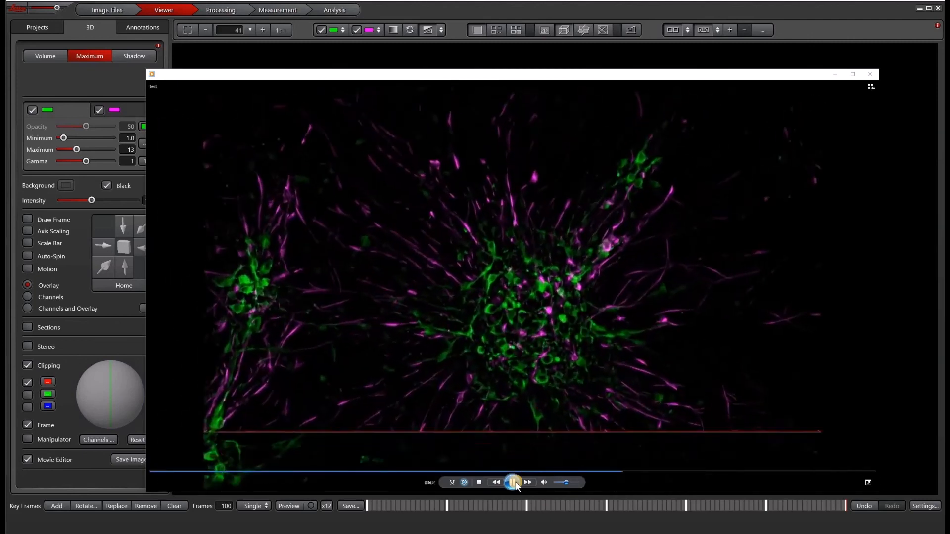
left_click(514, 482)
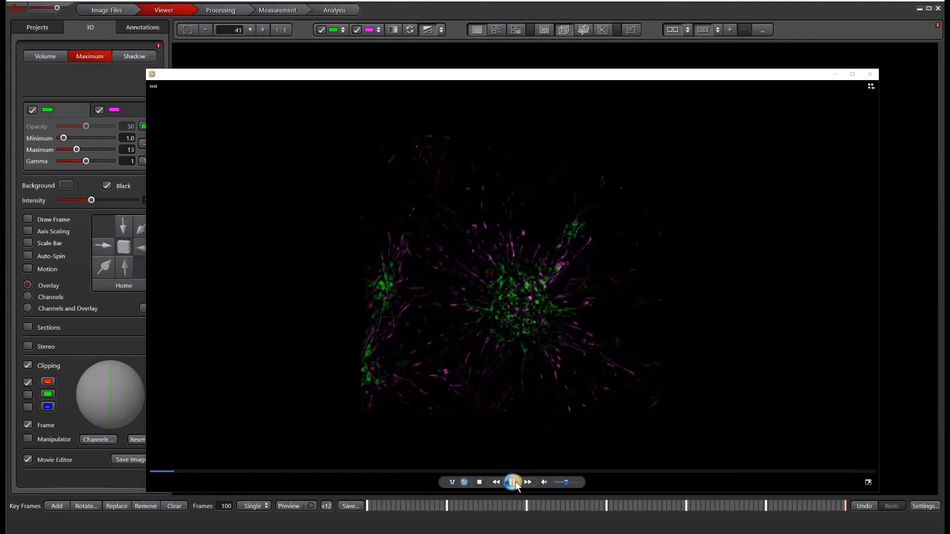
left_click(511, 482)
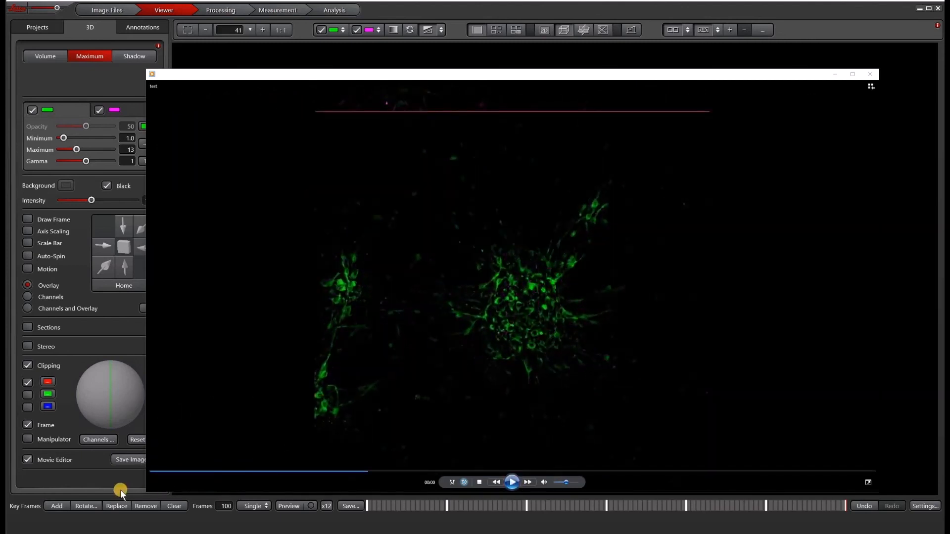